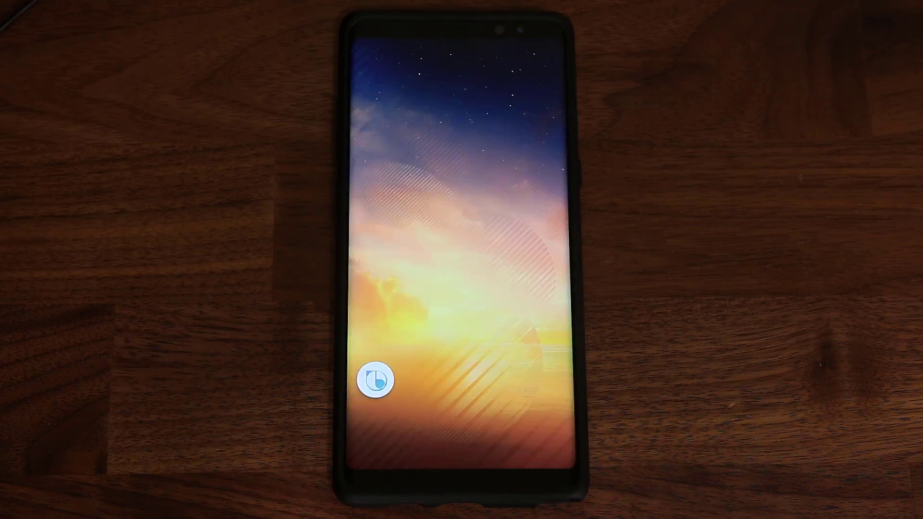
Launch Bixby Home from the lock screen's Bixby icon
click(376, 380)
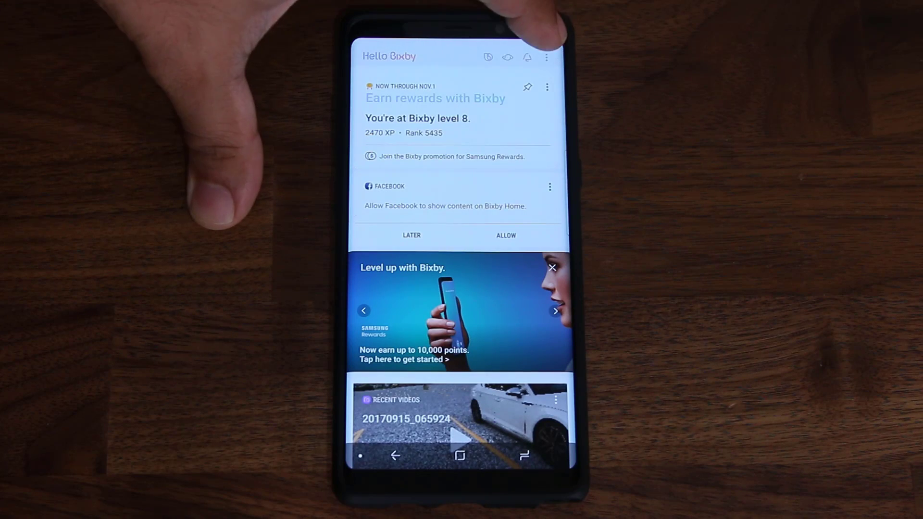
Open Bixby Settings and scroll down to the Voice section
click(546, 57)
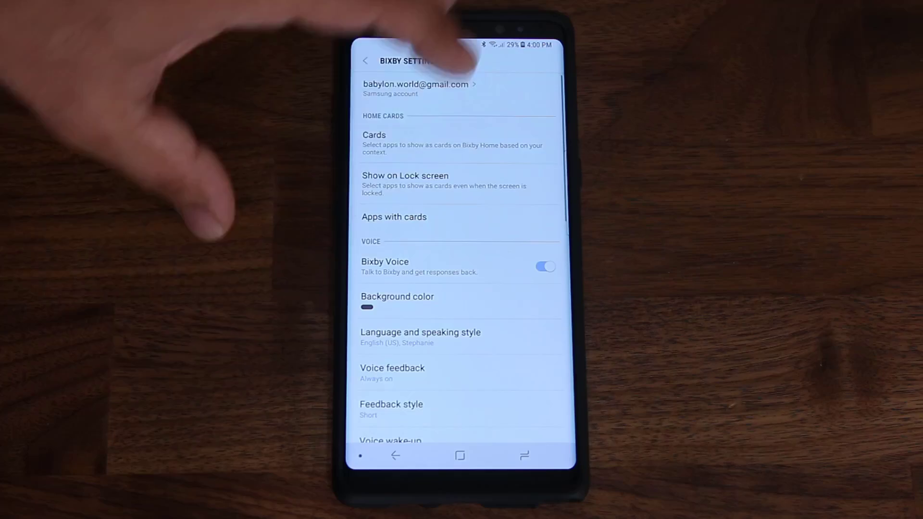
scroll(down, 3)
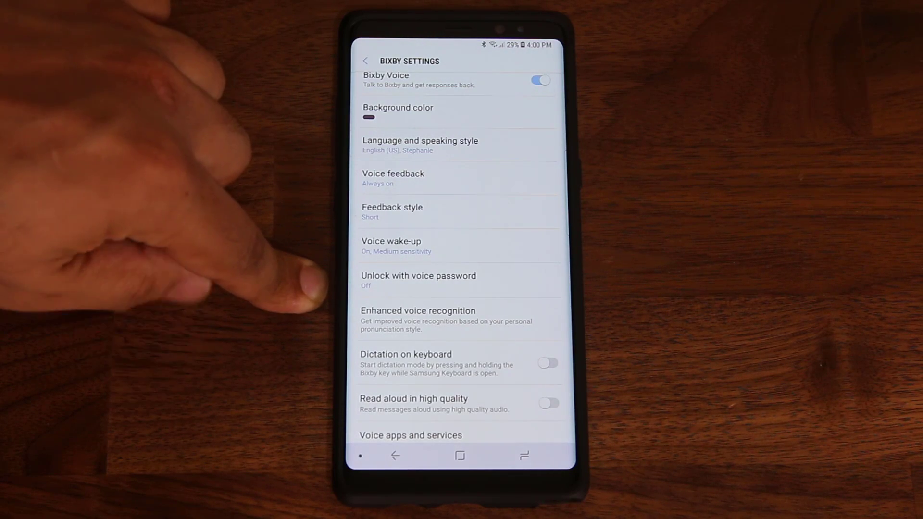
Open Unlock with voice password and switch it on
click(419, 275)
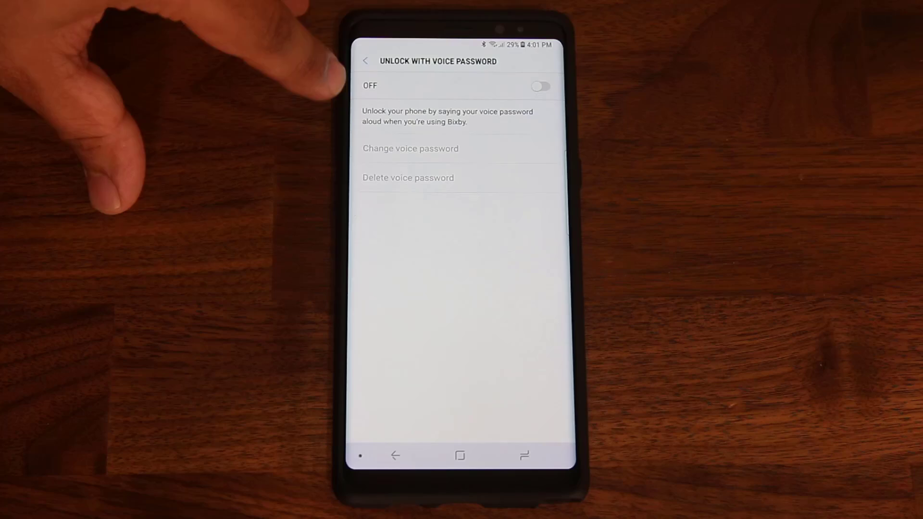
click(539, 86)
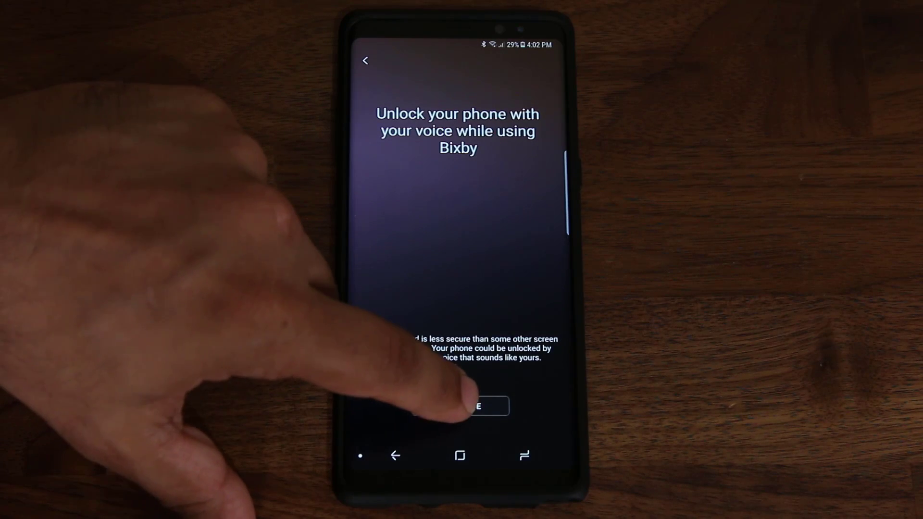
click(460, 406)
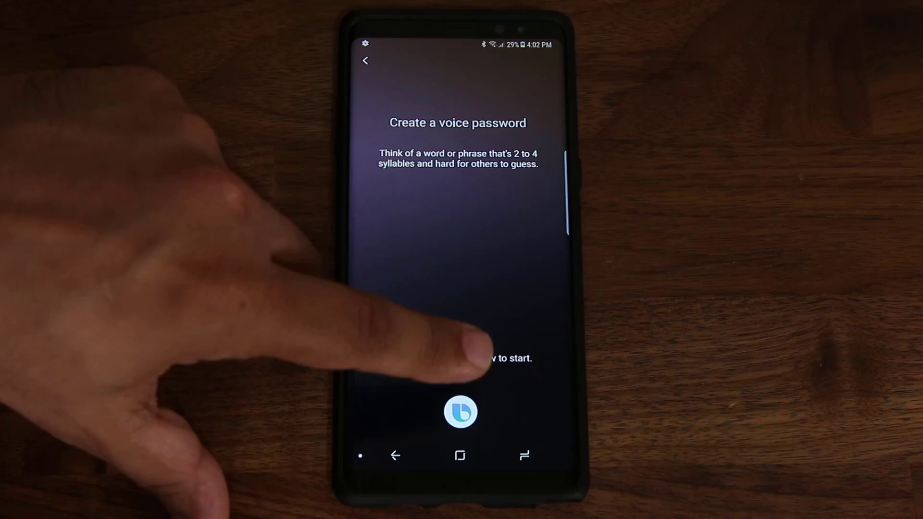
click(459, 412)
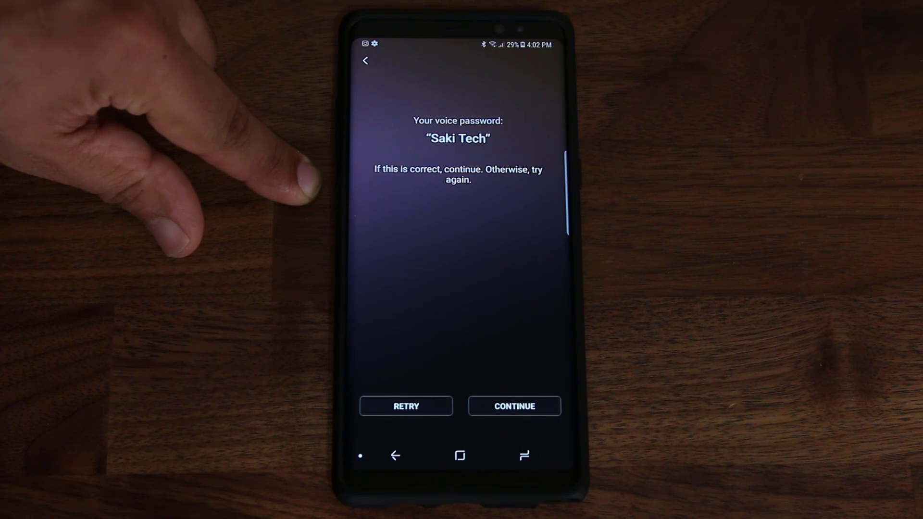
click(514, 406)
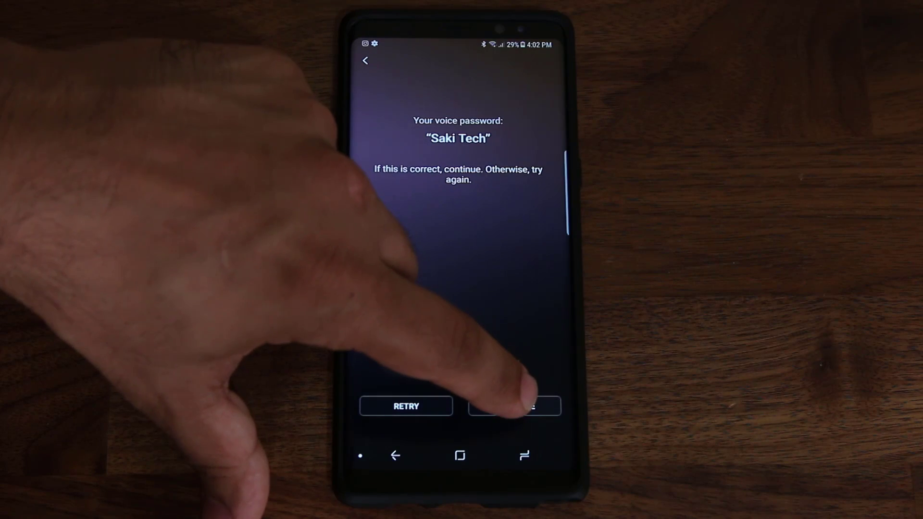
Continue repeating 'Saki Tech' until the voice password is set
click(513, 406)
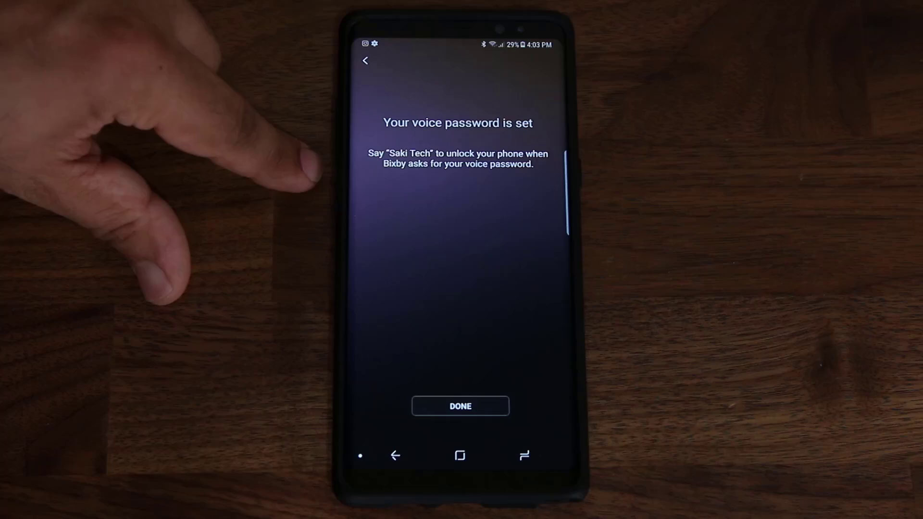
Finish setup, have Bixby open display settings, and dismiss its reply card
click(460, 405)
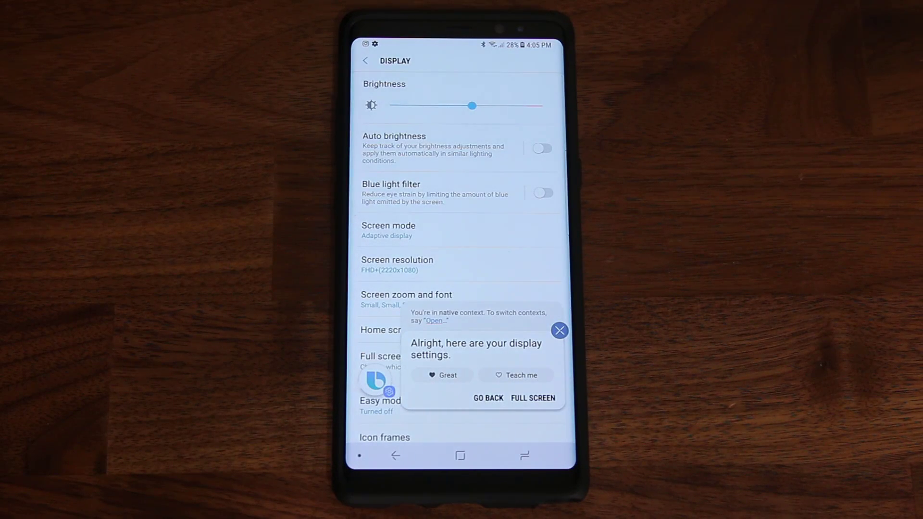
click(559, 331)
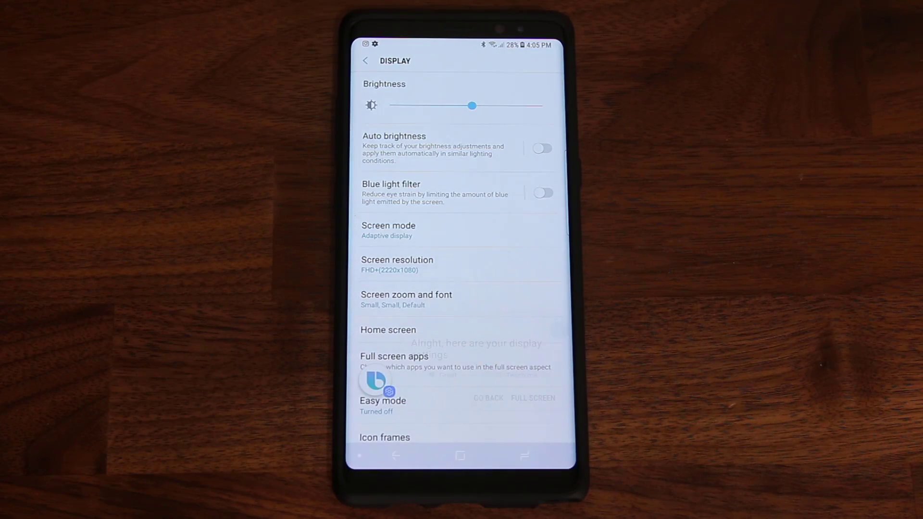